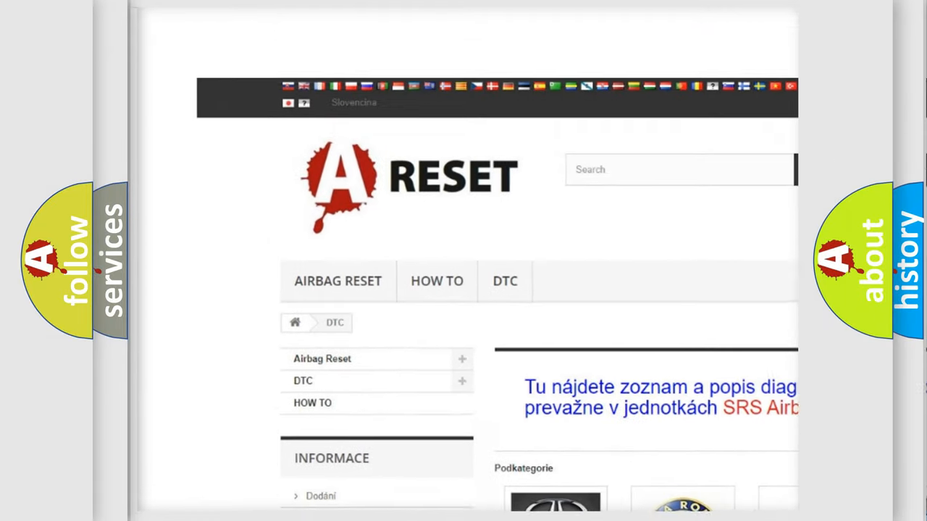
Scroll through the GMC DTC page's subcategory code list down to the footer and back.
scroll("up", 3)
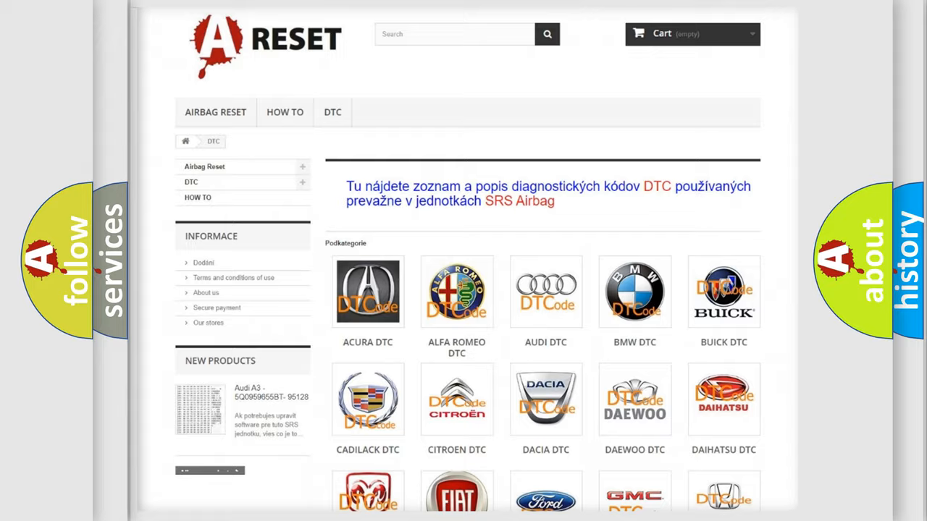
scroll("down", 3)
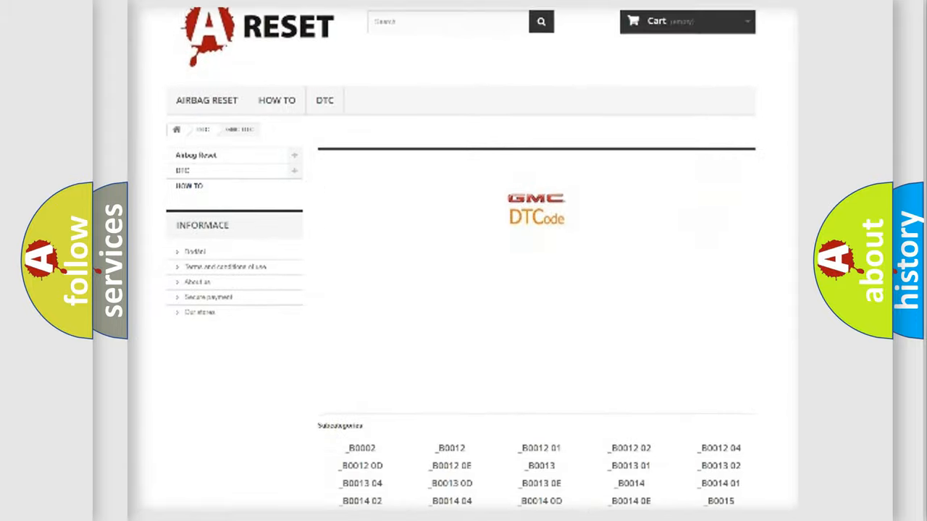
scroll("down", 3)
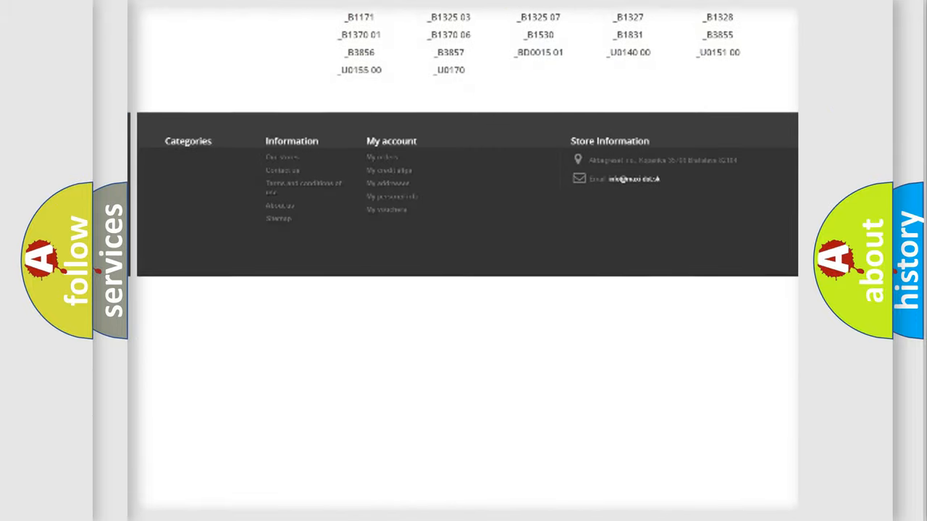
scroll("up", 3)
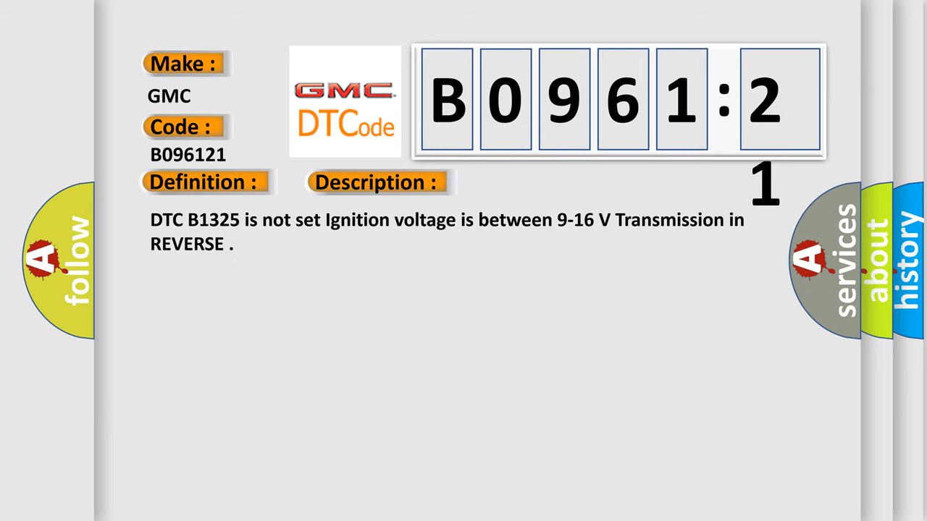
Reveal the Cause text about unchanged object position while moving and low signal amplitude.
left_click(530, 182)
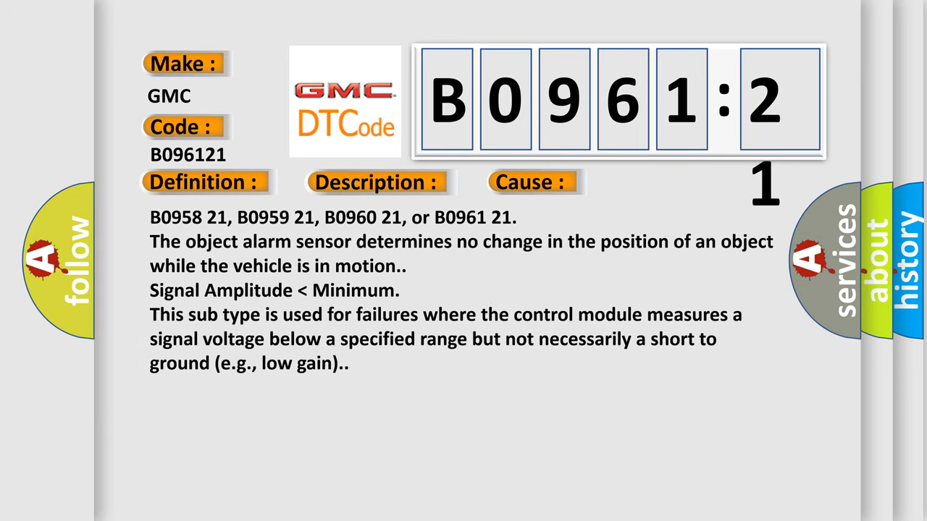